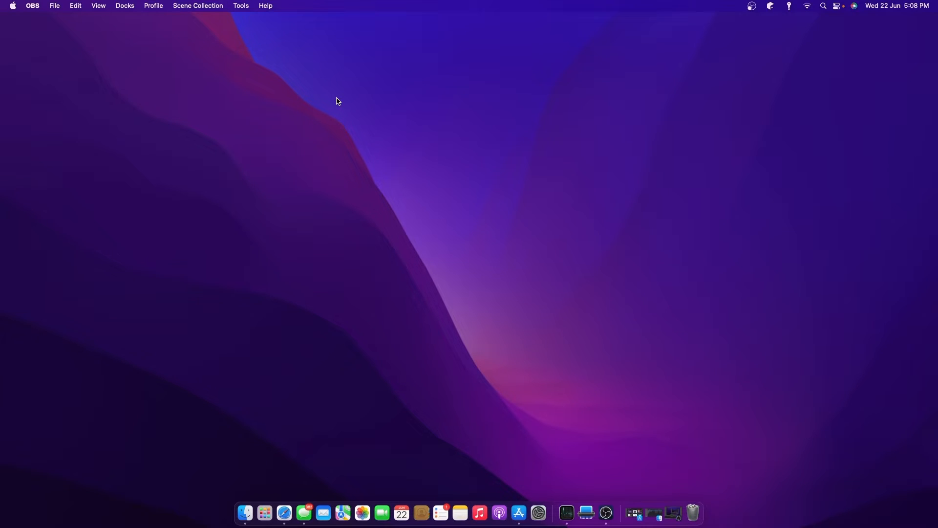
mouse_move(327, 462)
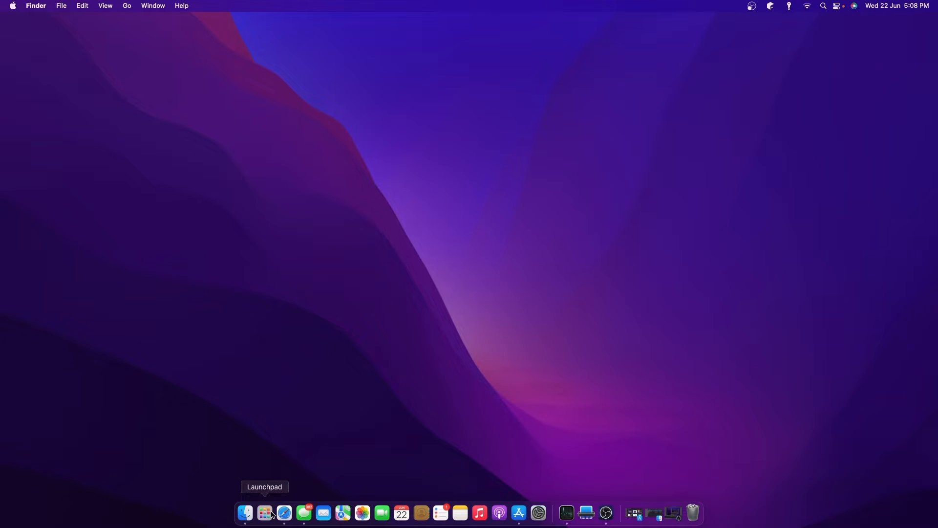
Delete iMovie from the Launchpad app grid and confirm the removal prompt.
left_click(265, 512)
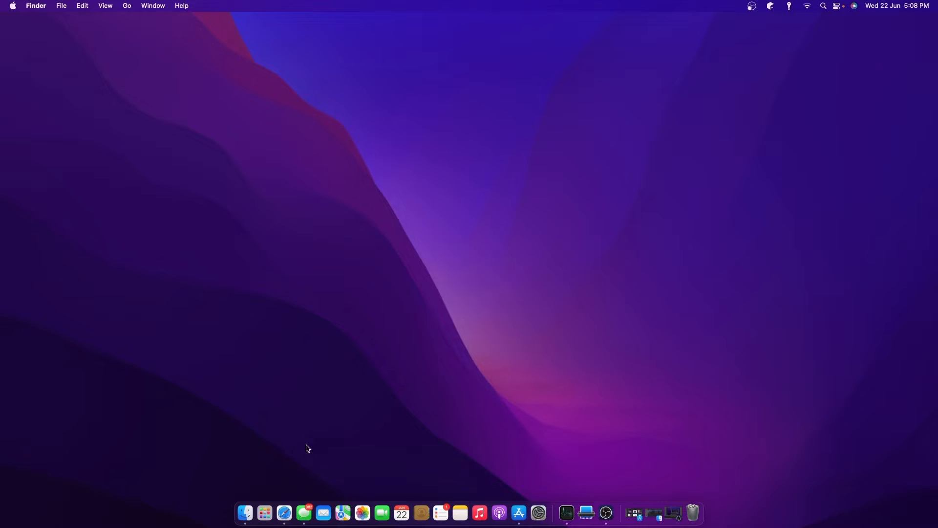
mouse_move(264, 513)
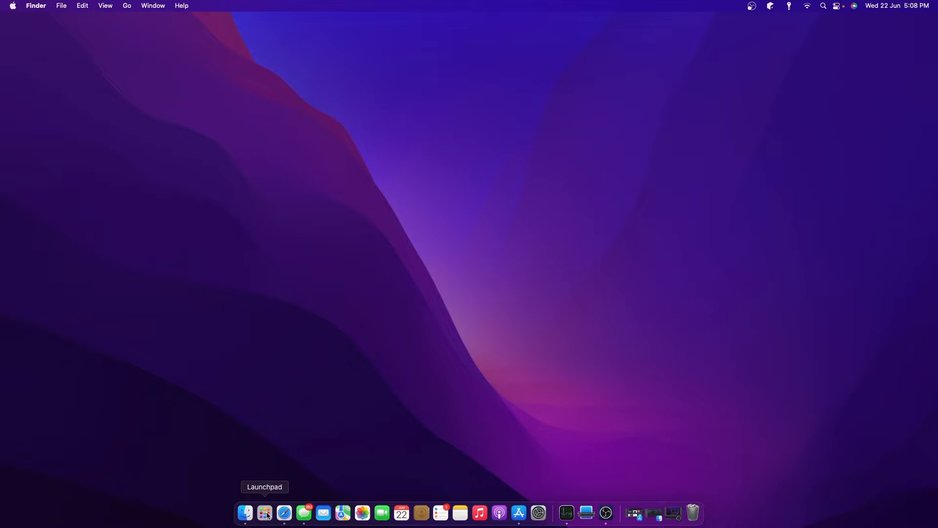
left_click(264, 514)
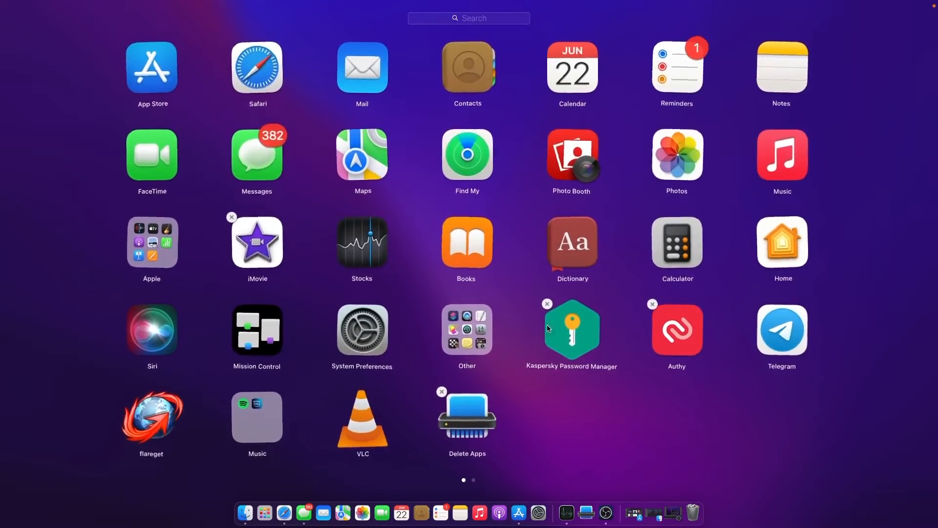
mouse_move(542, 312)
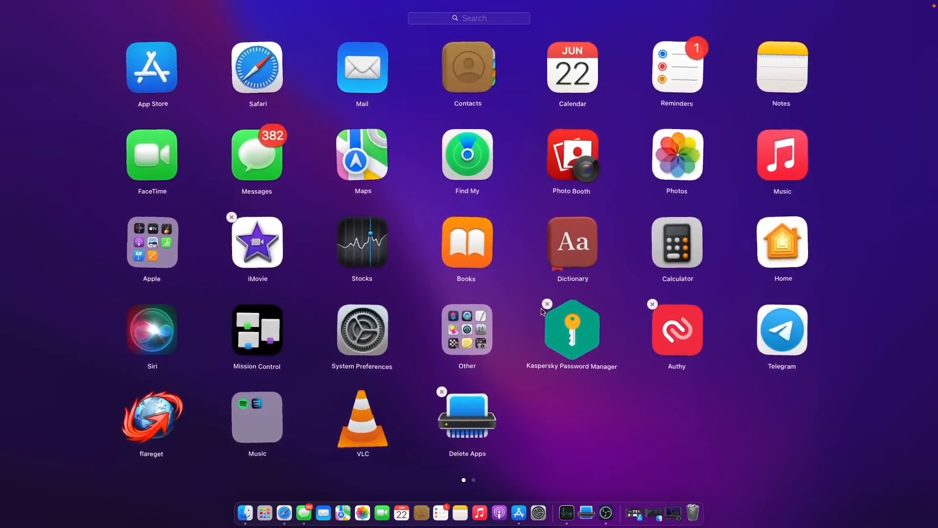
mouse_move(232, 222)
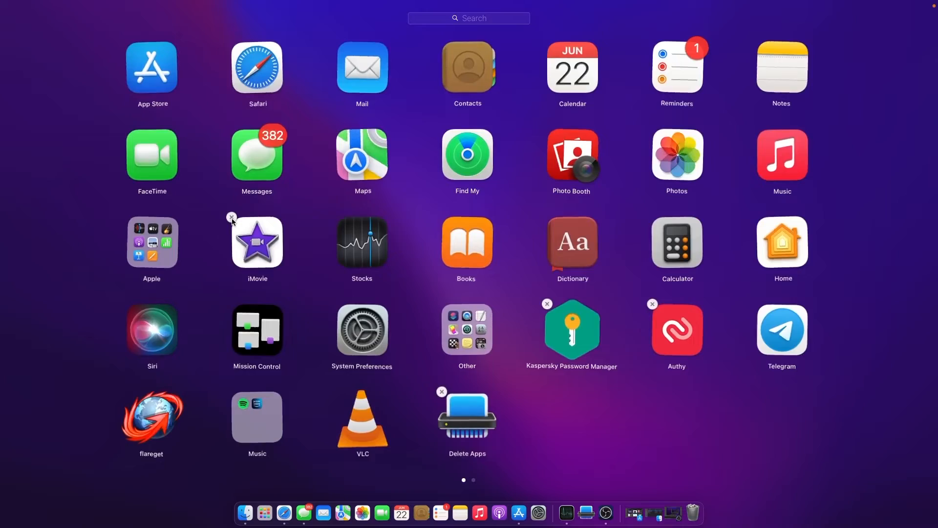
left_click(232, 217)
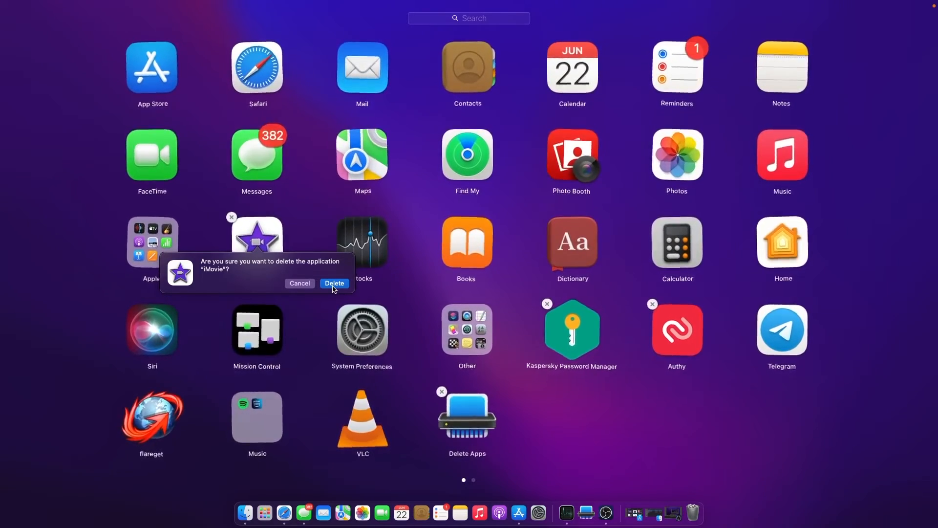
left_click(334, 282)
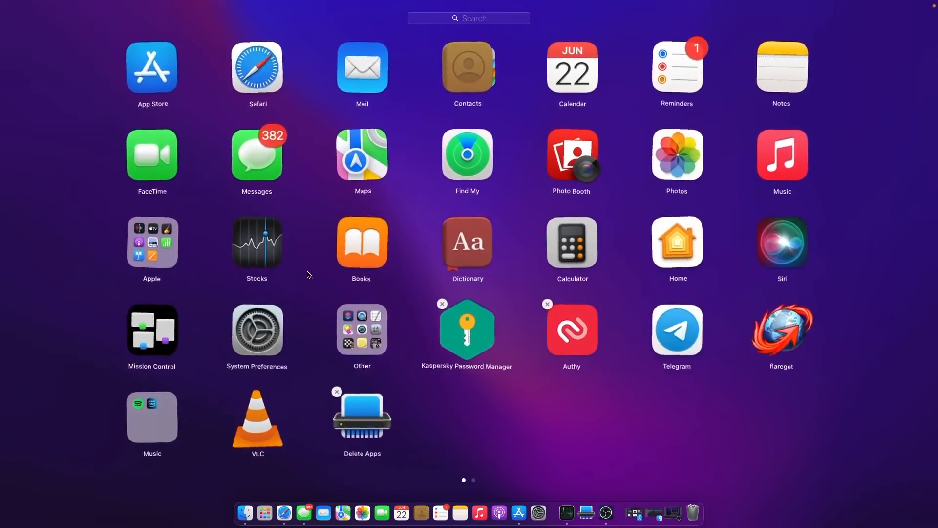
mouse_move(539, 420)
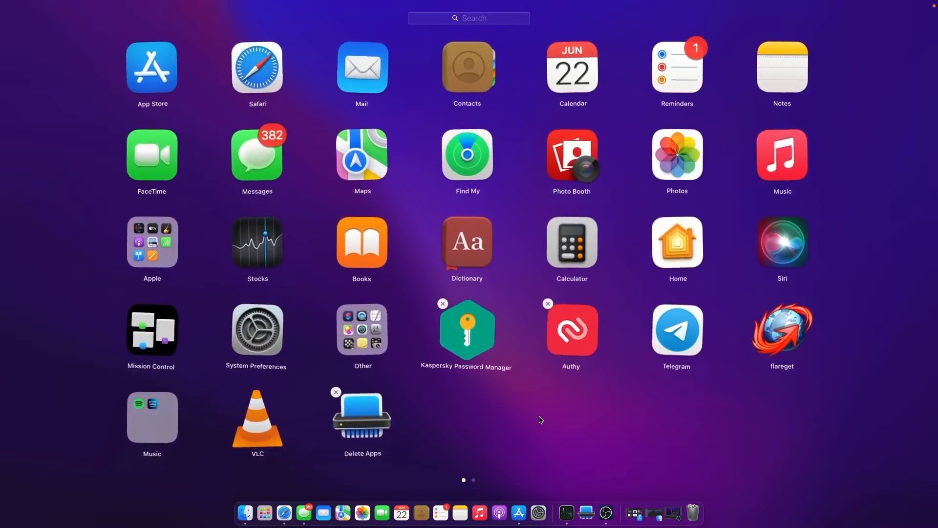
mouse_move(551, 431)
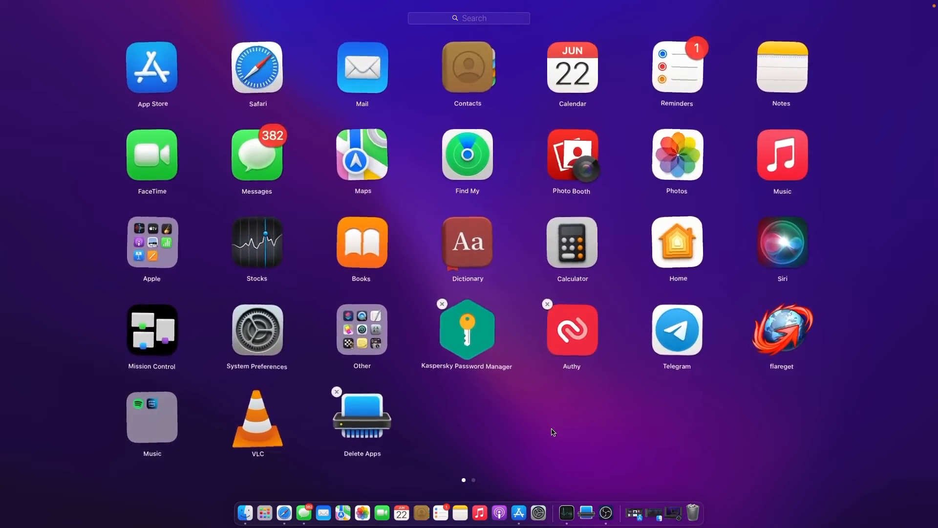
Leave Launchpad and show the Applications folder in a Finder window.
left_click(550, 432)
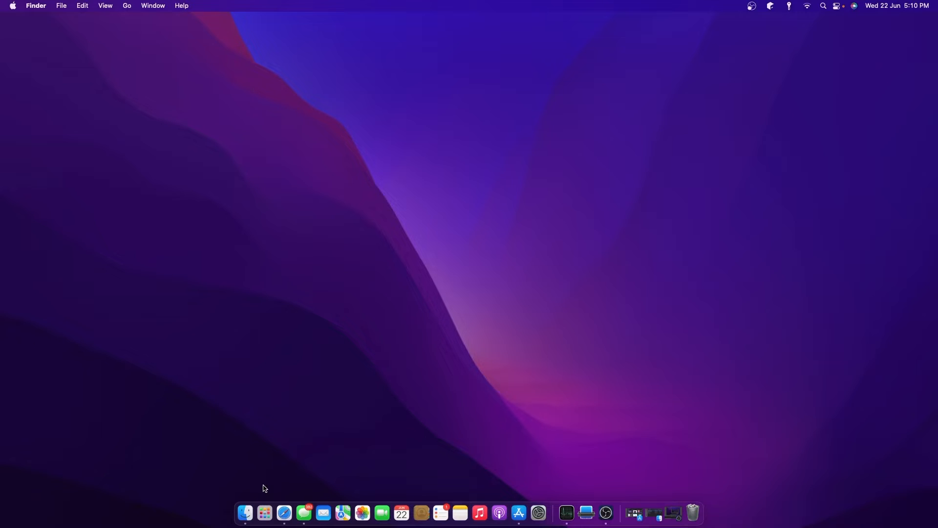
mouse_move(244, 513)
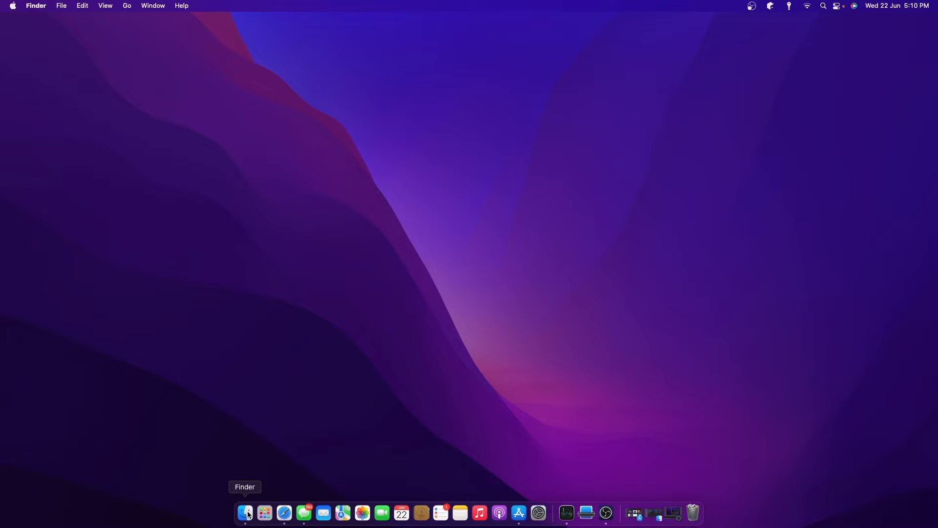
left_click(246, 513)
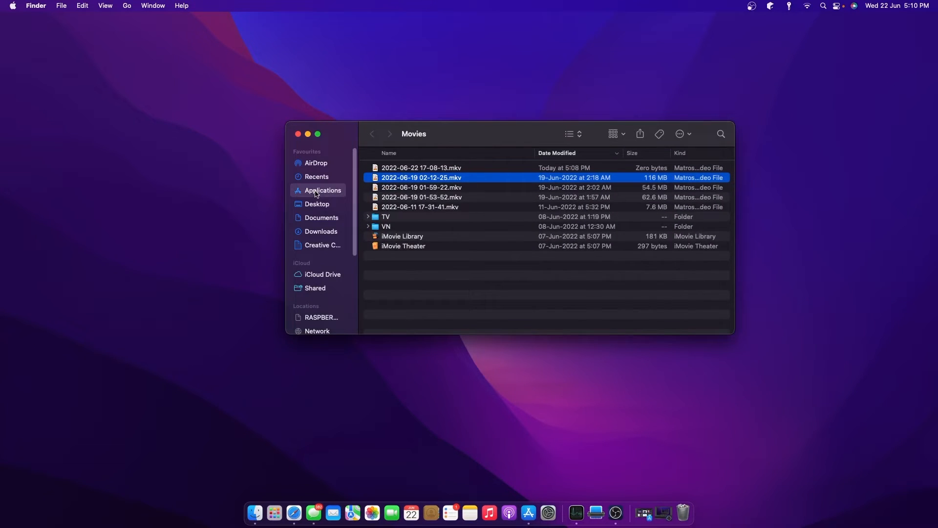
left_click(322, 190)
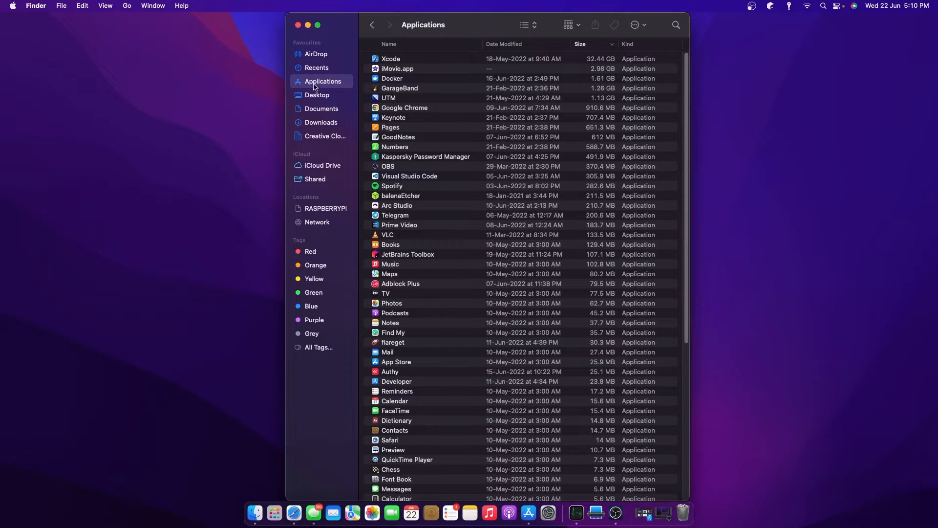
mouse_move(484, 27)
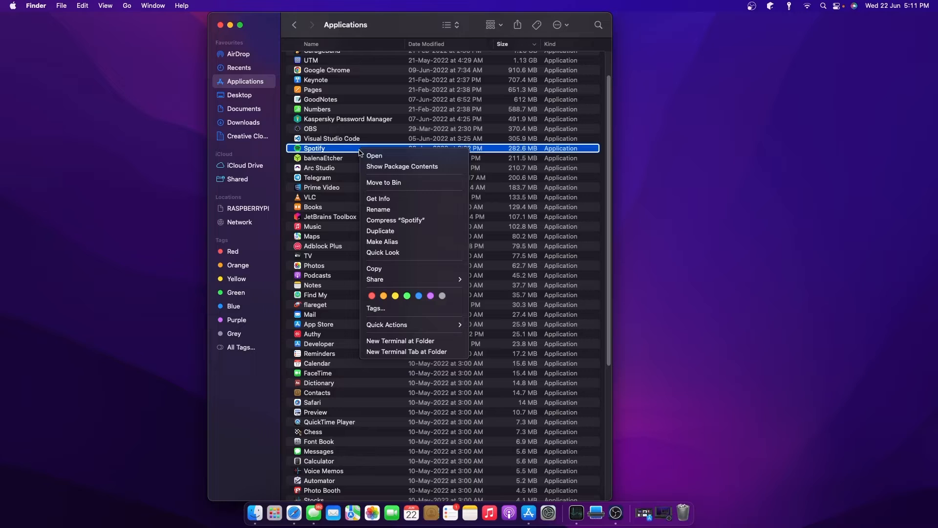
mouse_move(403, 183)
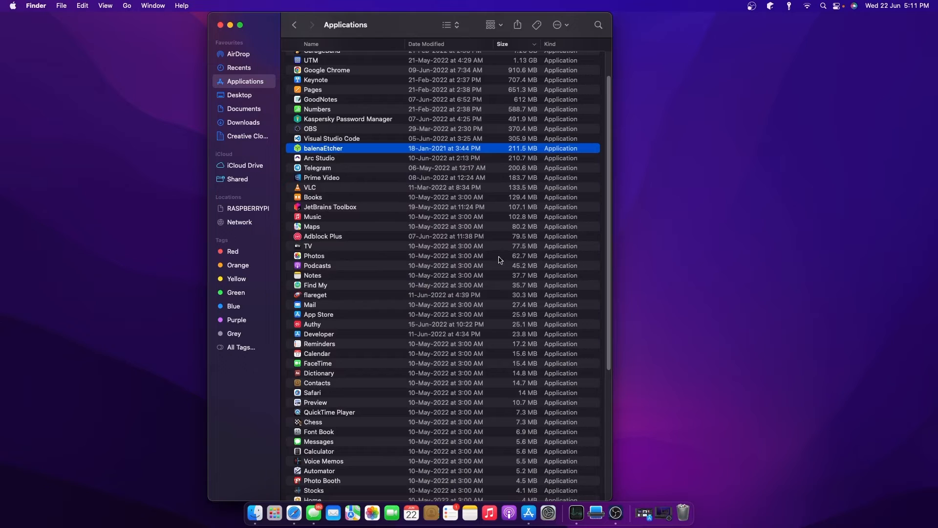
mouse_move(629, 322)
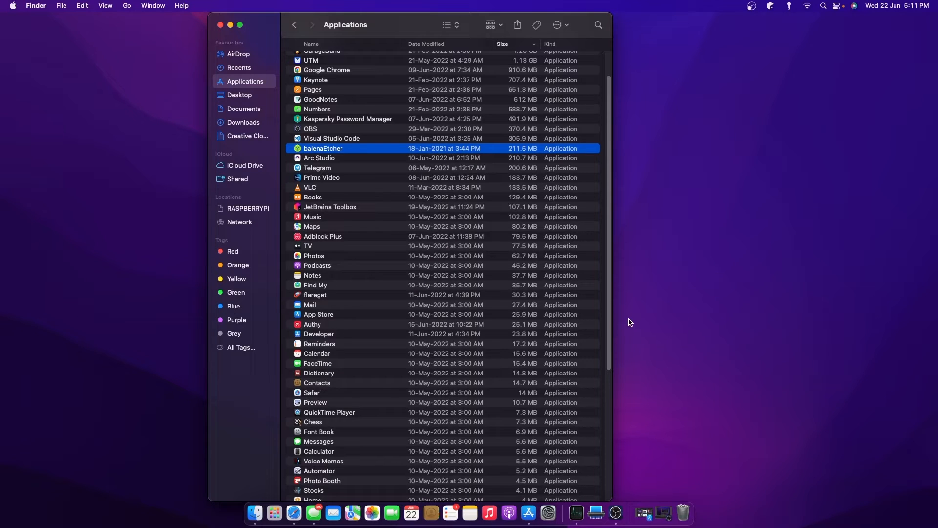
mouse_move(661, 431)
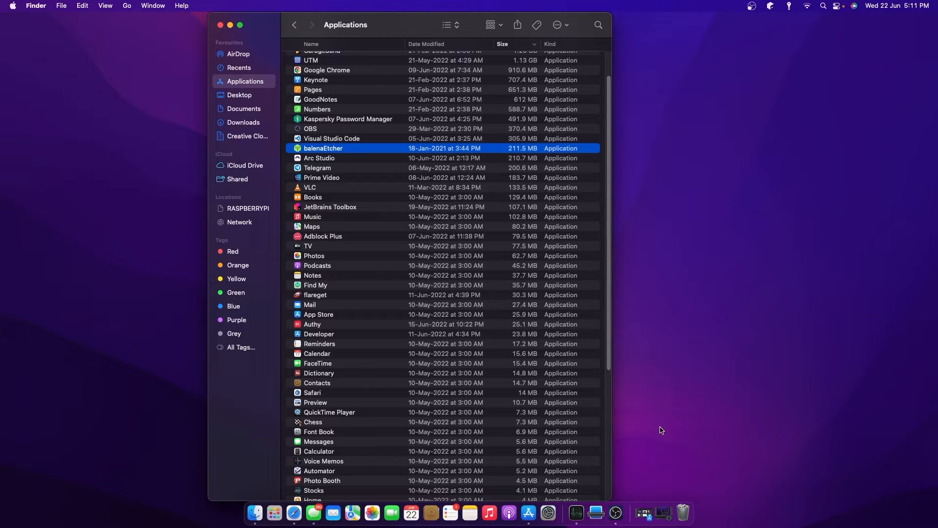
mouse_move(484, 454)
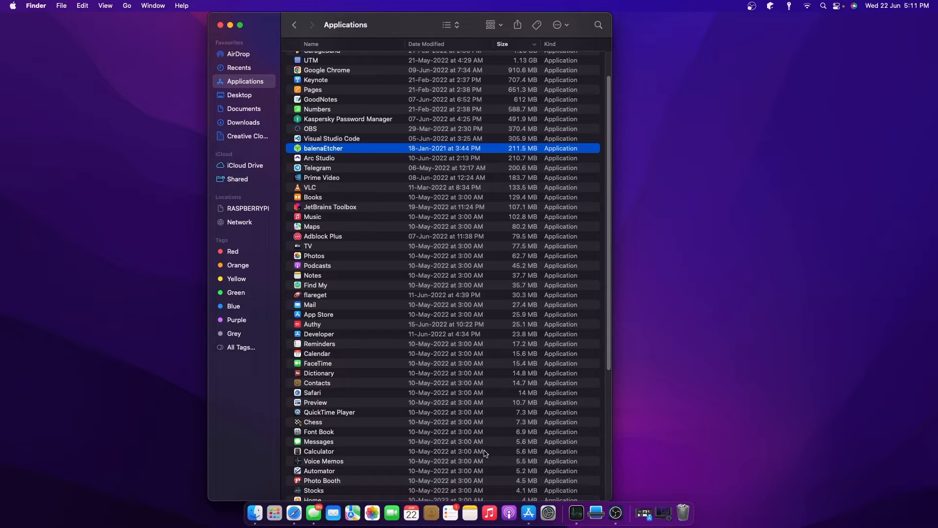
mouse_move(333, 149)
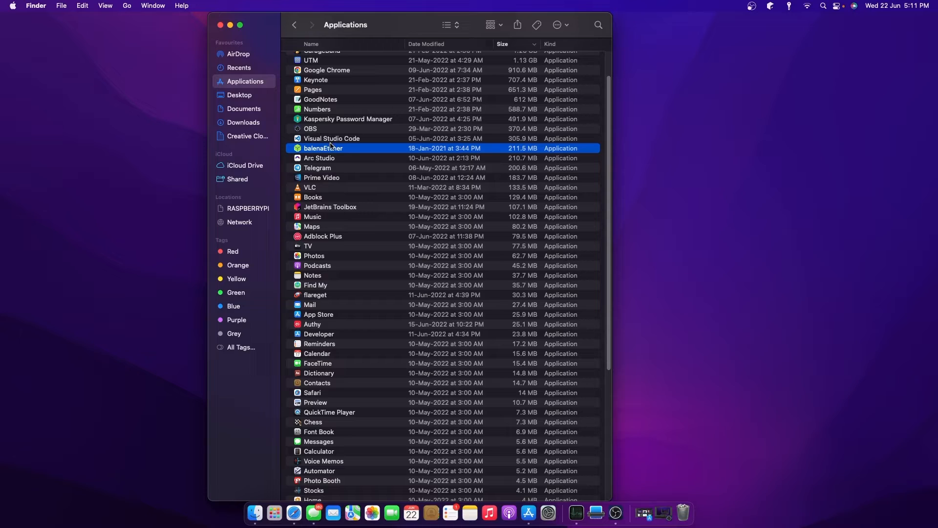
mouse_move(340, 279)
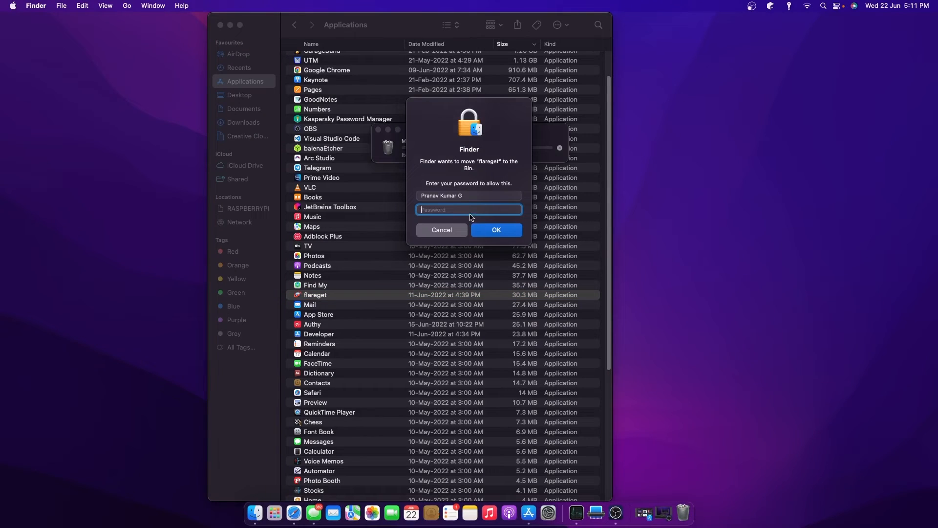
Authenticate with the admin password to move flareget to the Bin and close the window.
type("•••")
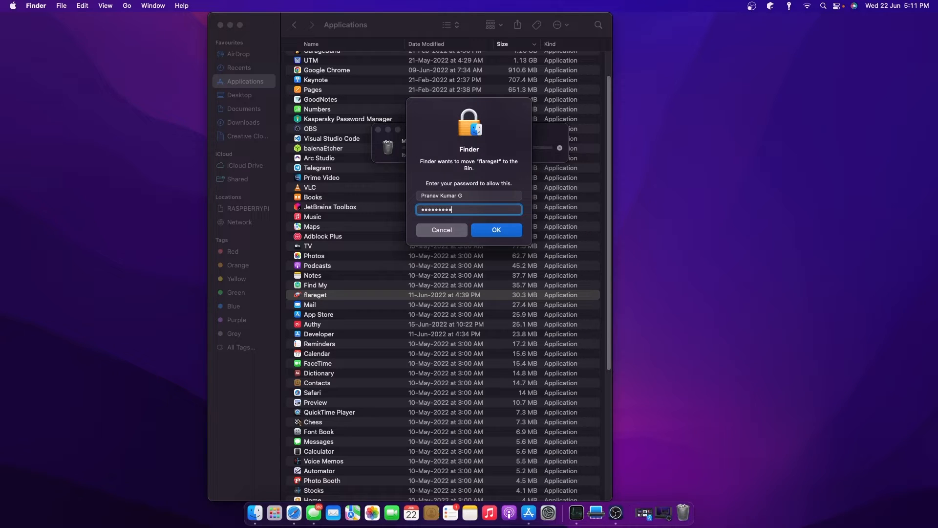
left_click(495, 230)
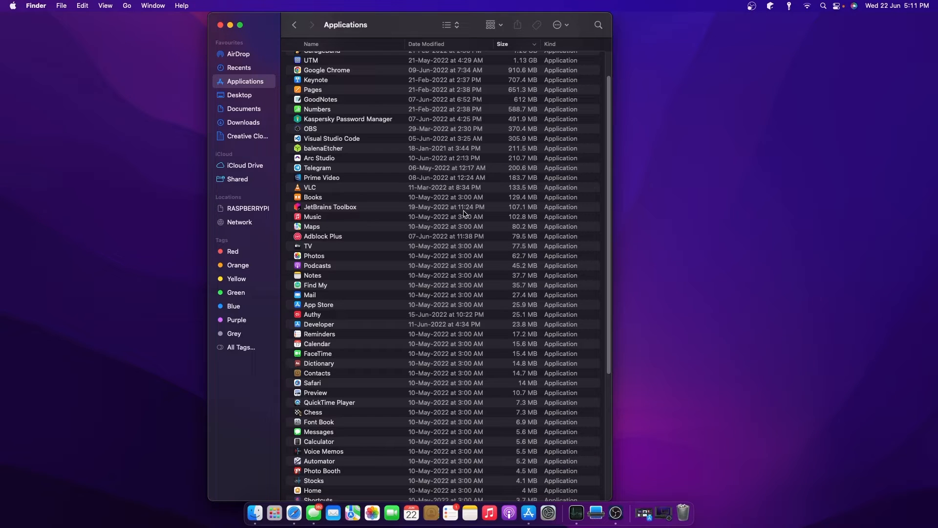
mouse_move(454, 194)
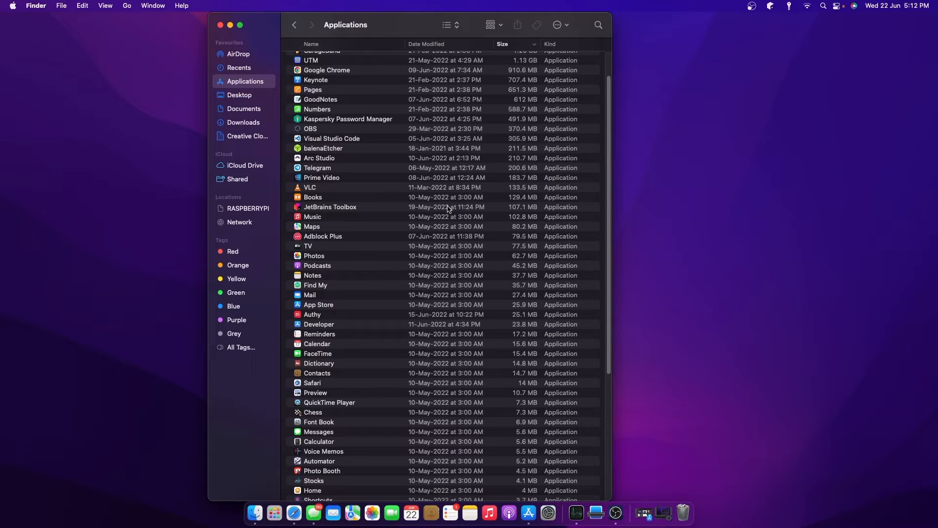
mouse_move(433, 196)
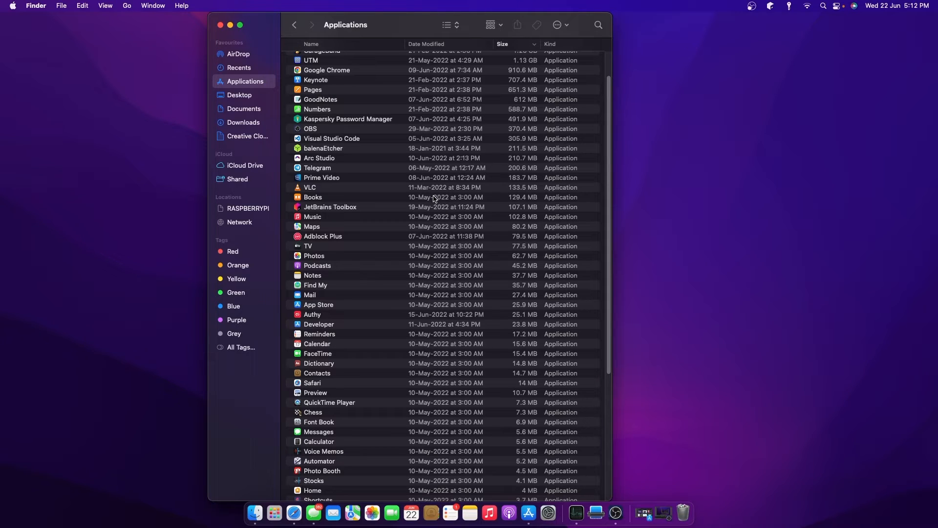
mouse_move(243, 35)
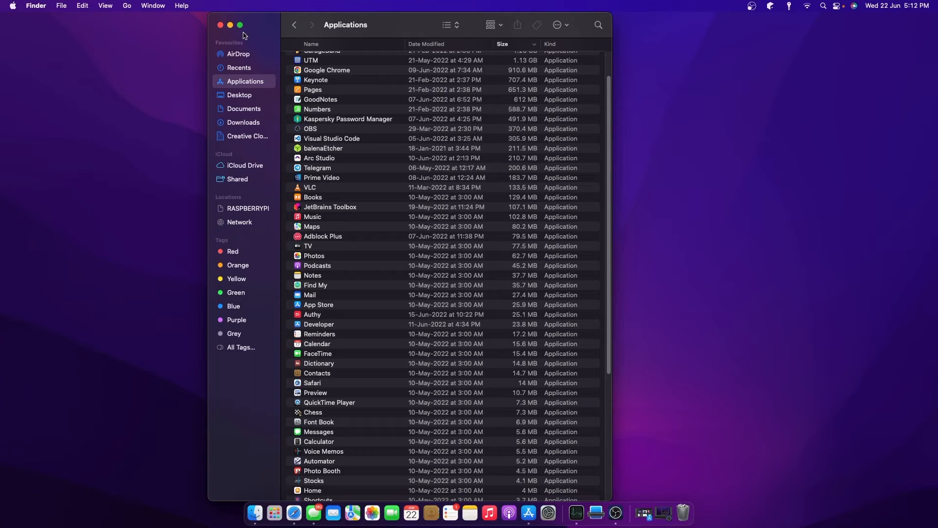
left_click(221, 24)
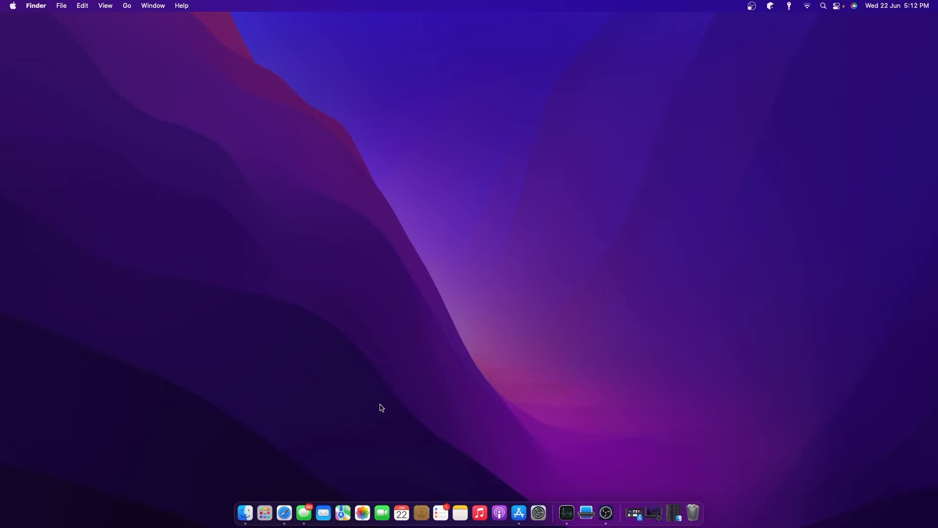
Launch Delete Apps: Uninstaller from the App Store 'cleaner' search results.
left_click(518, 513)
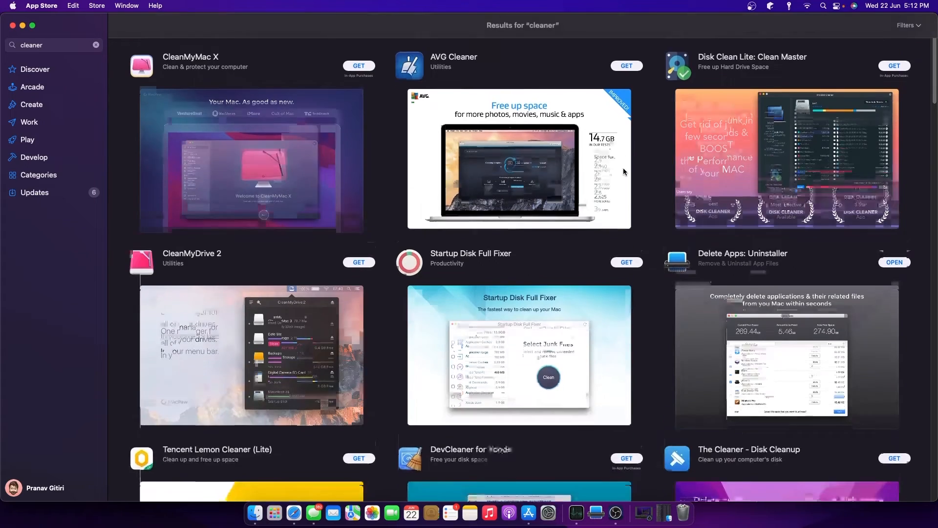
scroll("down", 3)
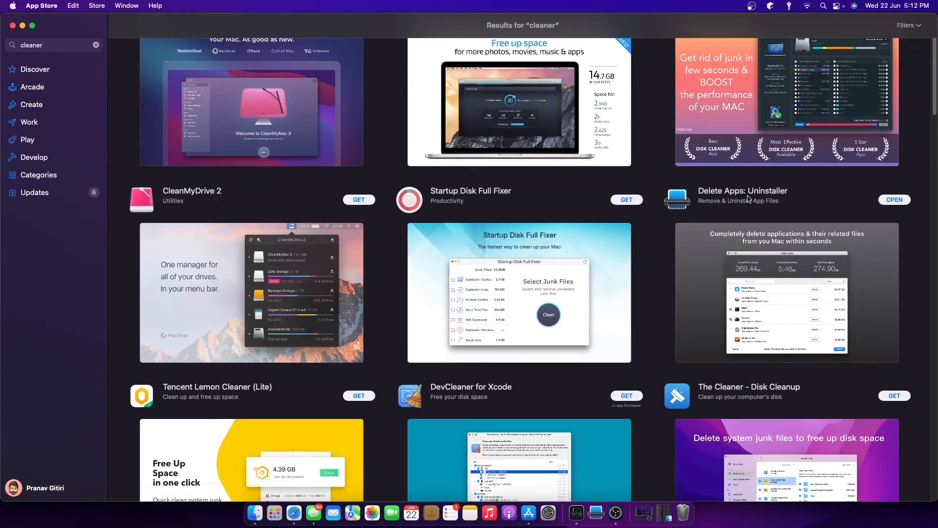
mouse_move(779, 205)
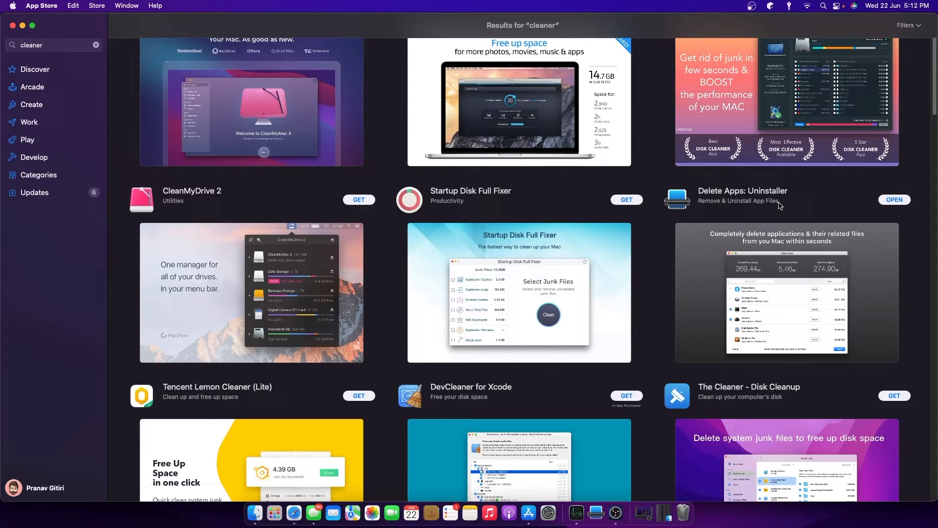
left_click(893, 199)
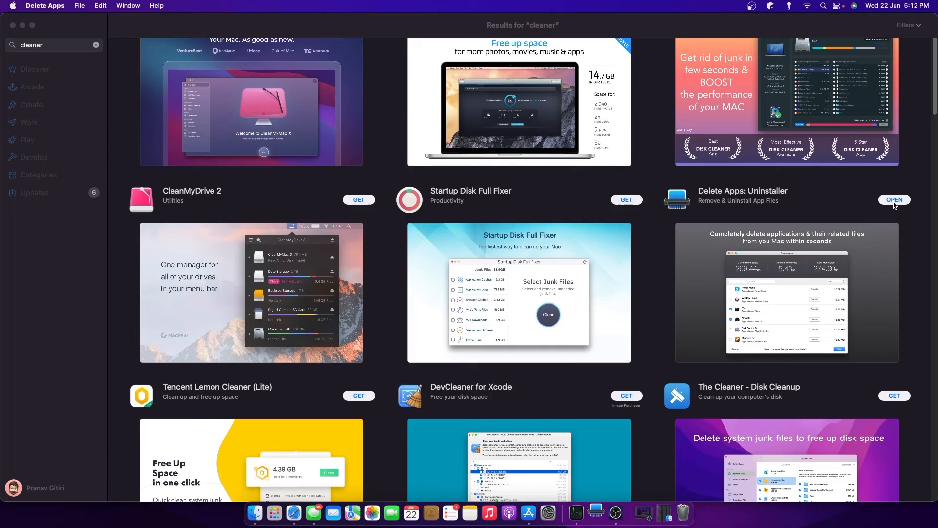
Mark Docker with all its related data for removal, totalling 65.61 GB to free.
left_click(895, 200)
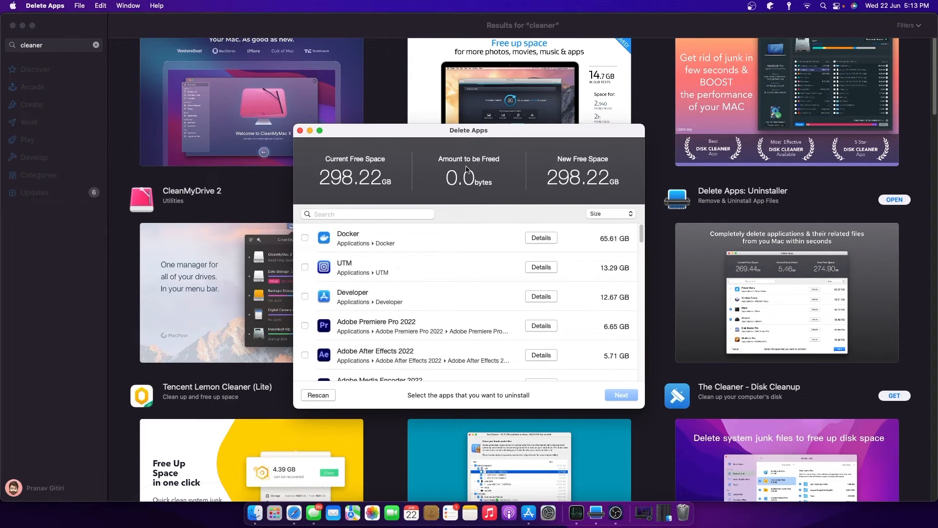
mouse_move(450, 302)
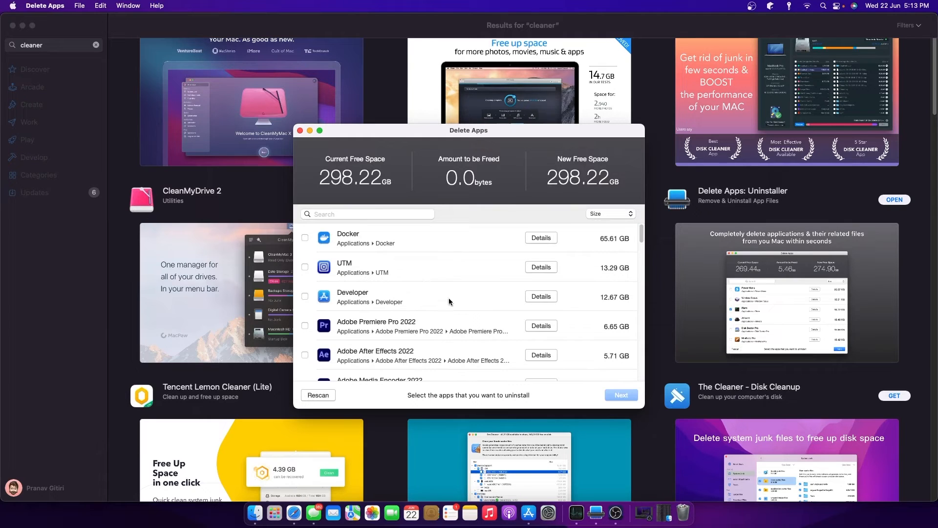
mouse_move(533, 242)
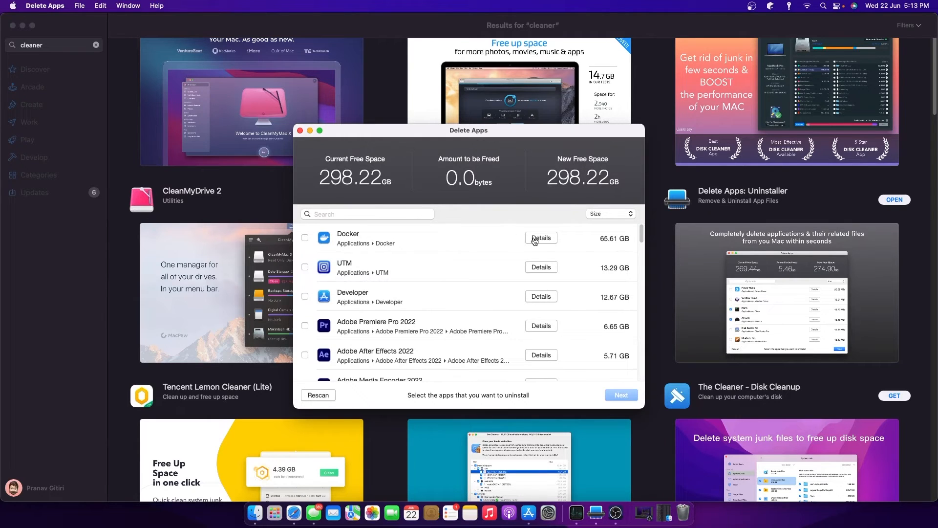
mouse_move(604, 246)
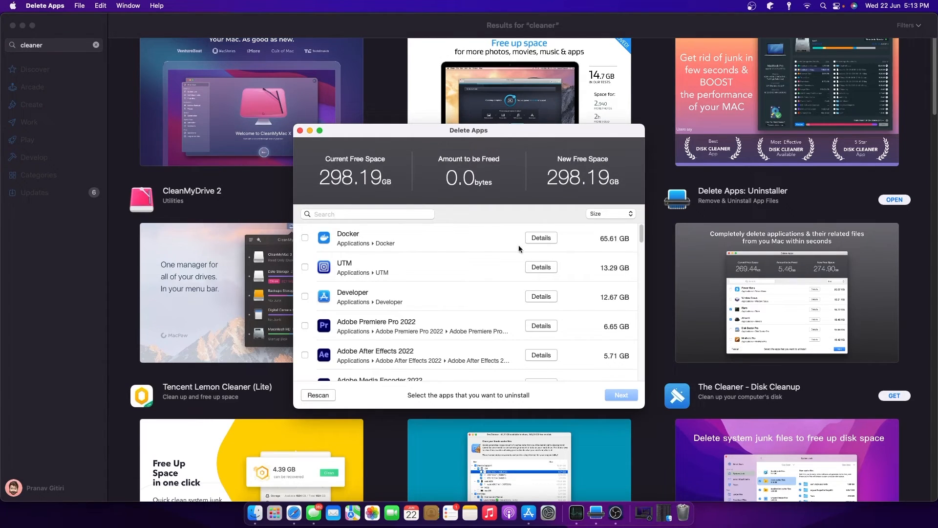
left_click(540, 237)
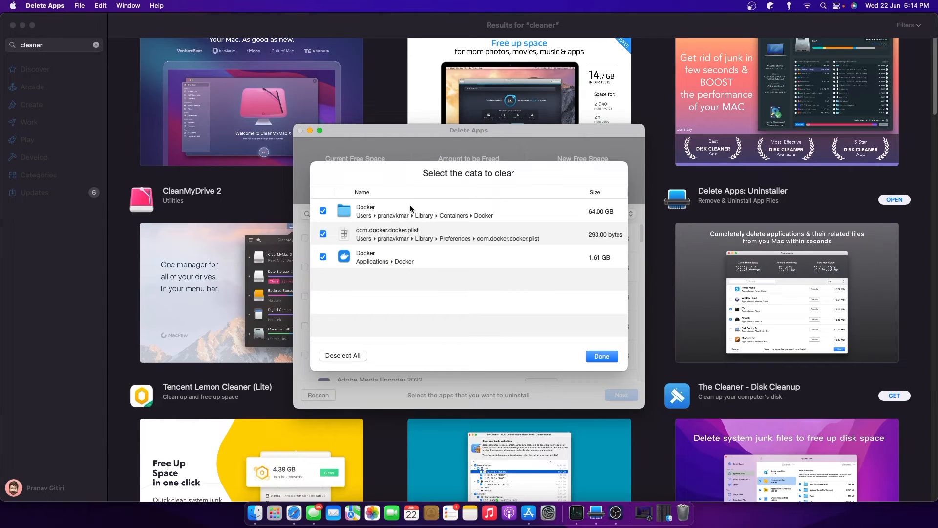
left_click(601, 356)
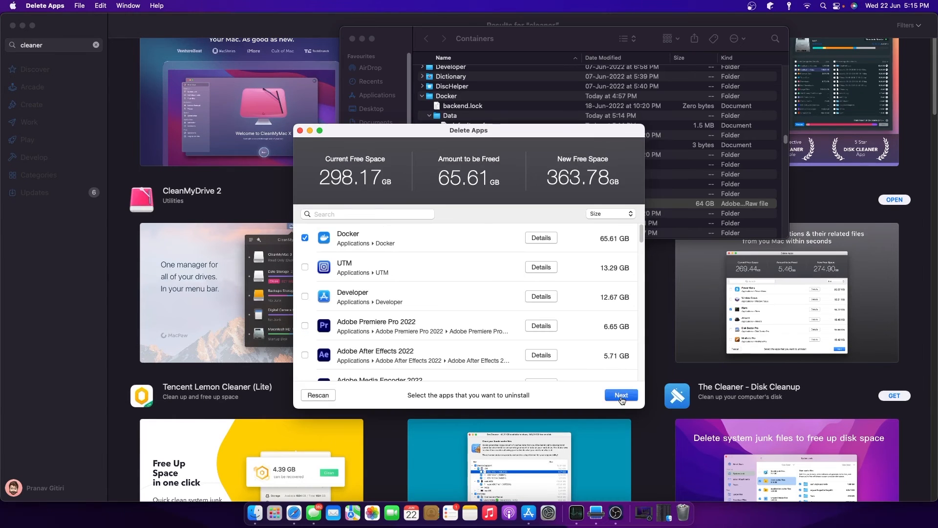
Clean Docker without a backup, freeing 65.61 GB, and rescan to show 302.63 GB free.
left_click(621, 395)
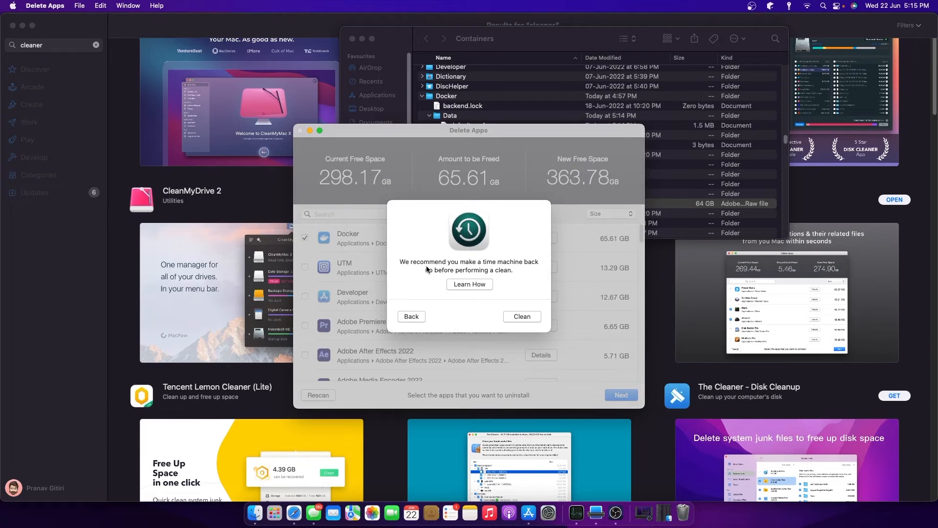
left_click(411, 315)
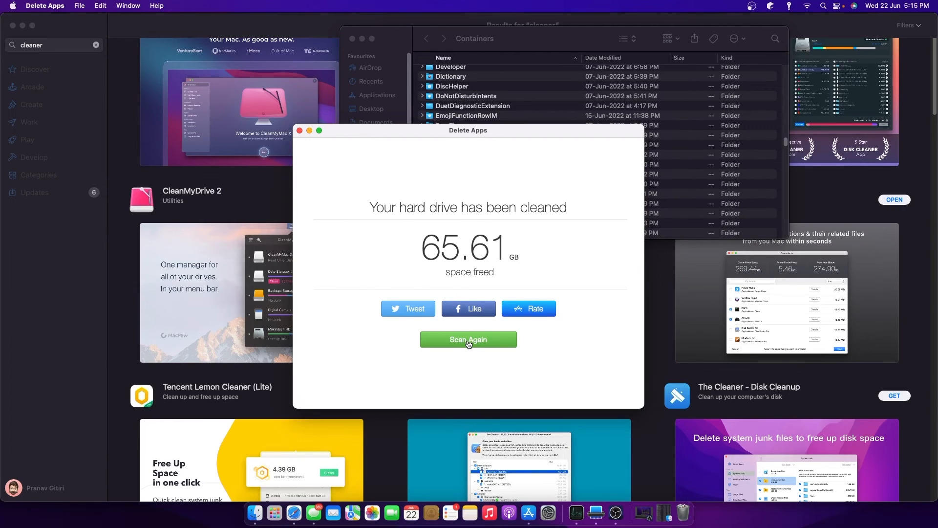
left_click(468, 339)
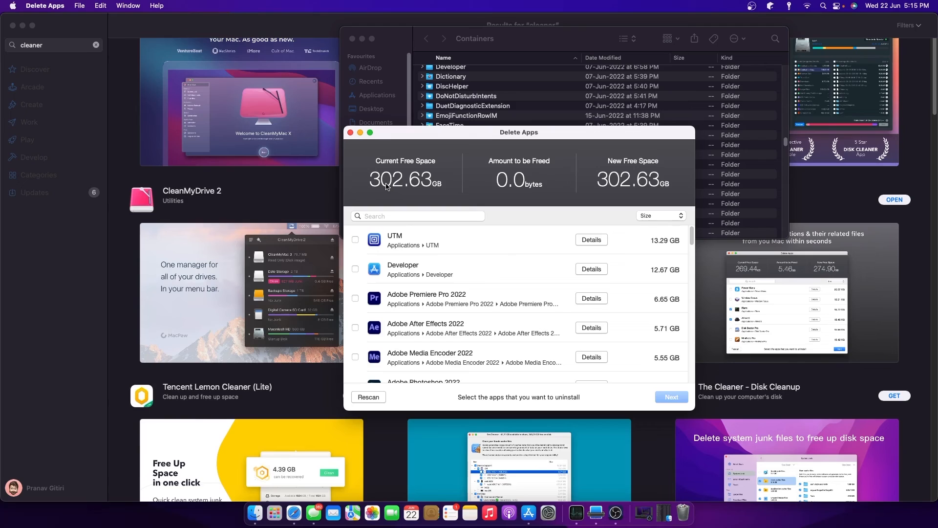
mouse_move(453, 145)
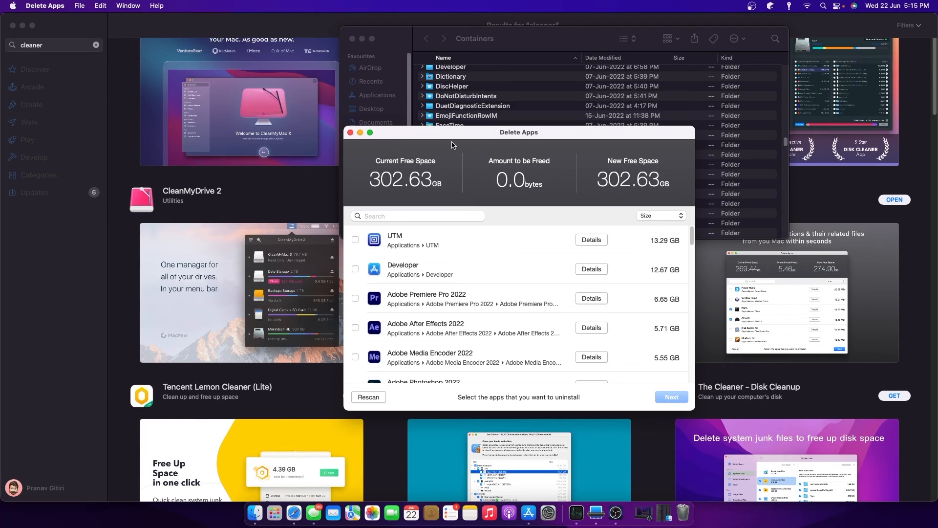
mouse_move(521, 271)
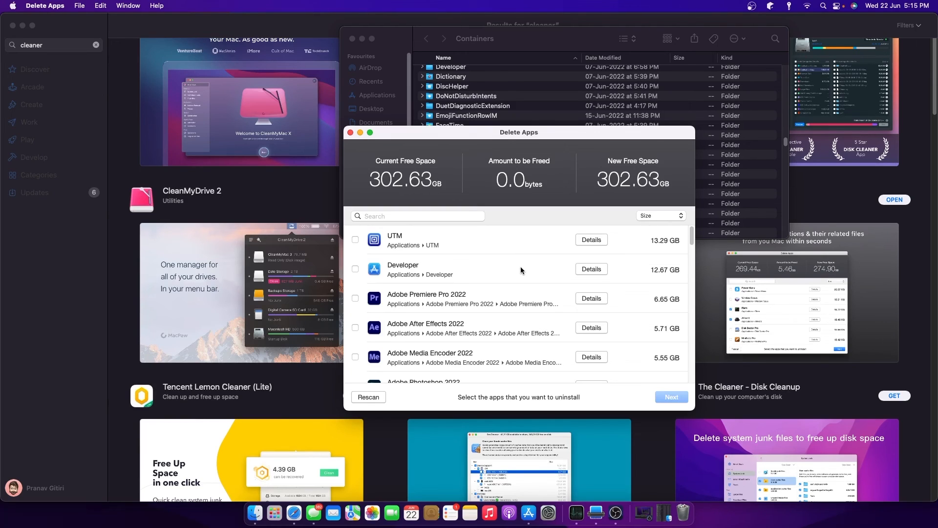